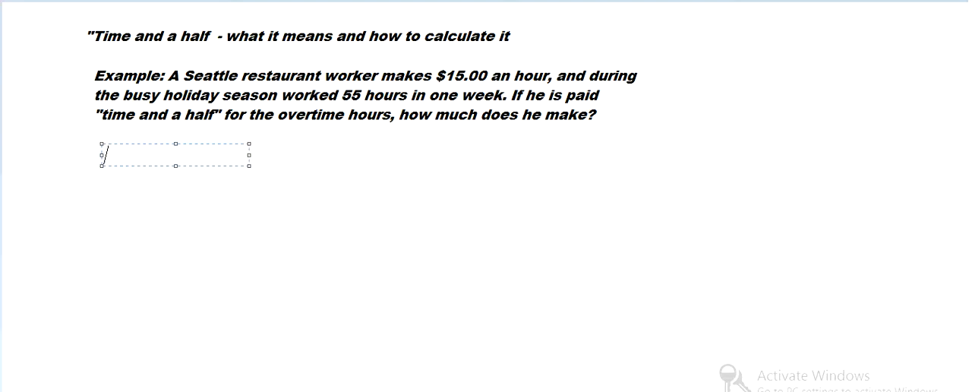
Write "55 hours:" followed by "40 hours (regular)" and "15 hours (overtime)" on one line
{"action": "type", "text": "55 ho"}
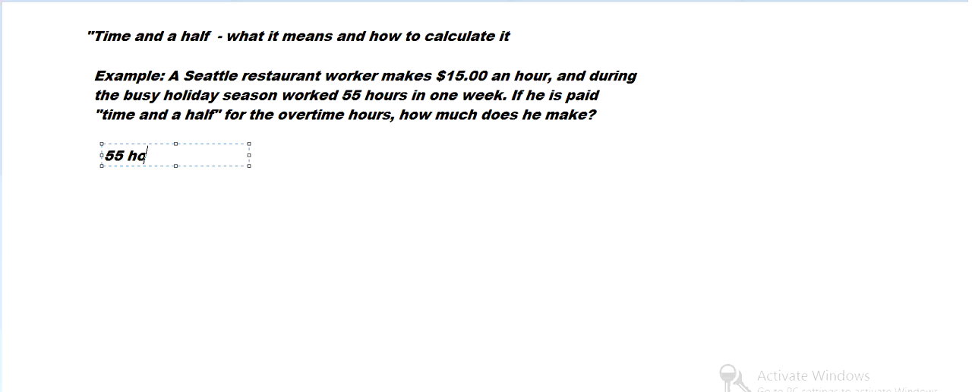
{"action": "type", "text": "urs:"}
{"action": "type", "text": "40"}
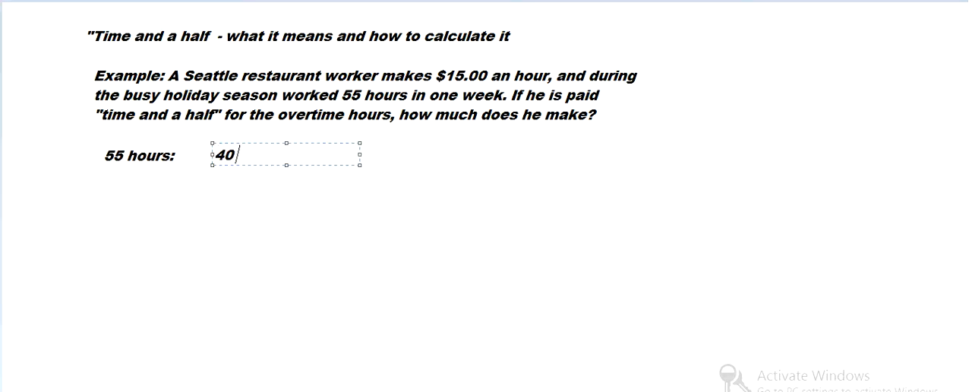
{"action": "type", "text": "hours"}
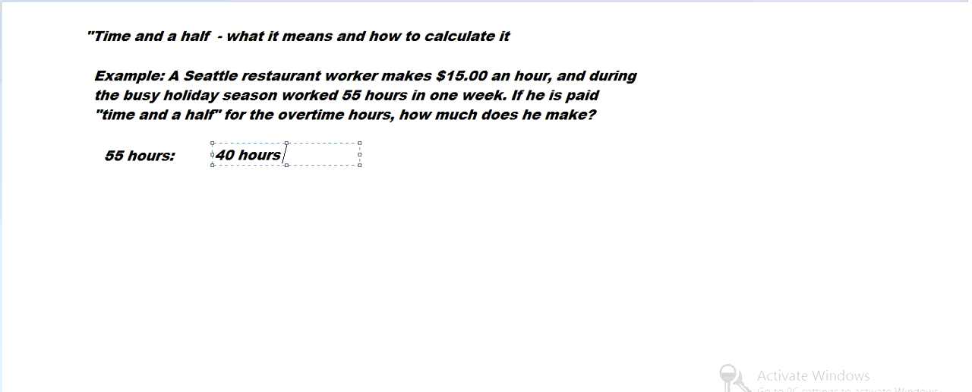
{"action": "type", "text": "(regular)"}
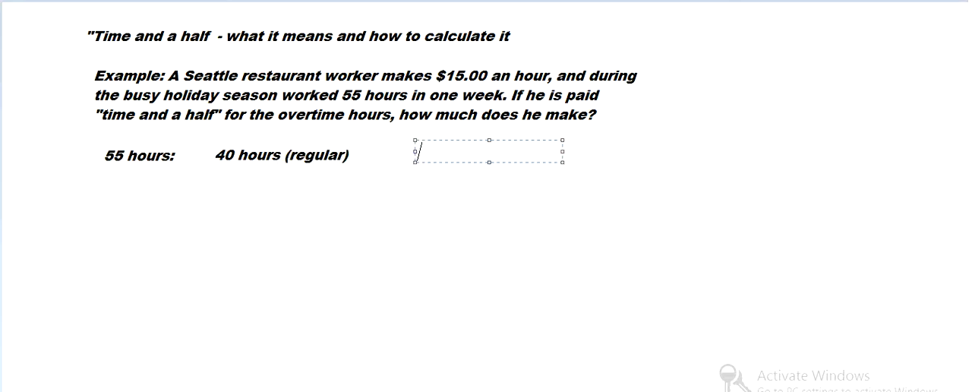
{"action": "type", "text": "15 hours"}
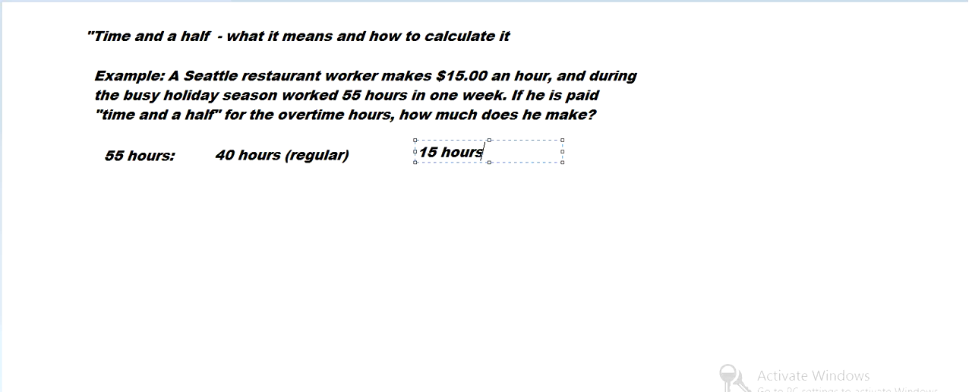
{"action": "type", "text": "(overtime"}
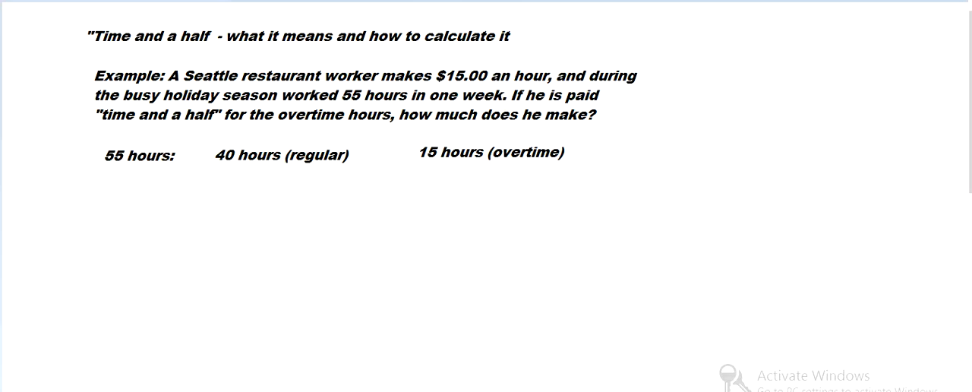
Add "$15/hour" under regular hours and "$15*(time and a half)" under overtime hours
{"action": "left_click", "coordinate": [289, 177]}
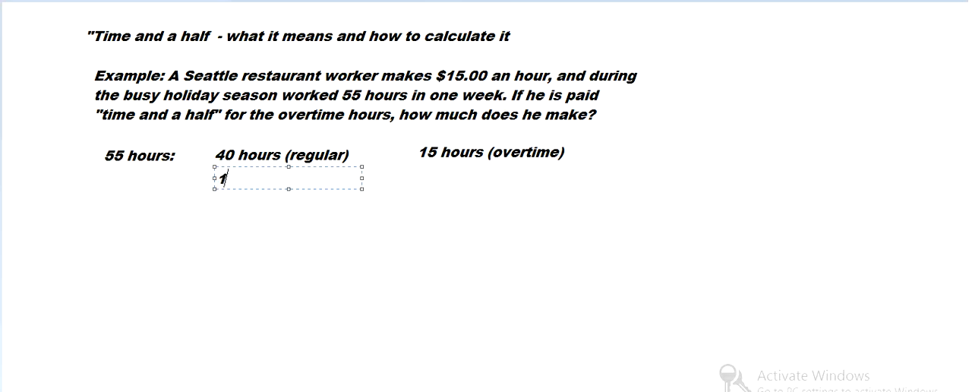
{"action": "type", "text": "$15"}
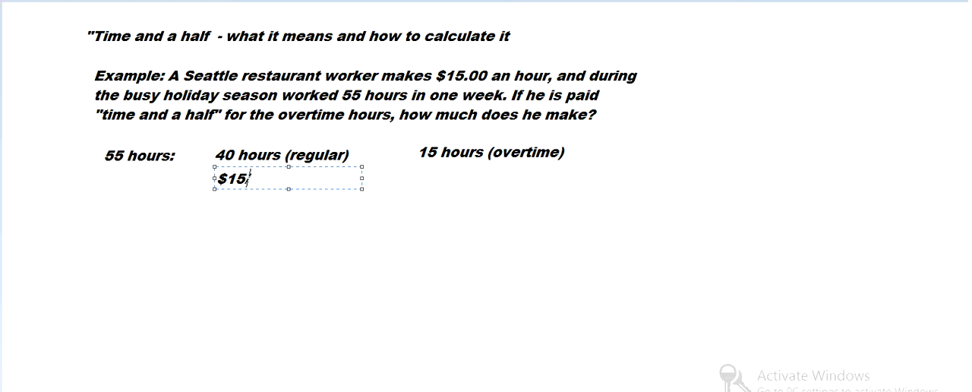
{"action": "type", "text": "/hour"}
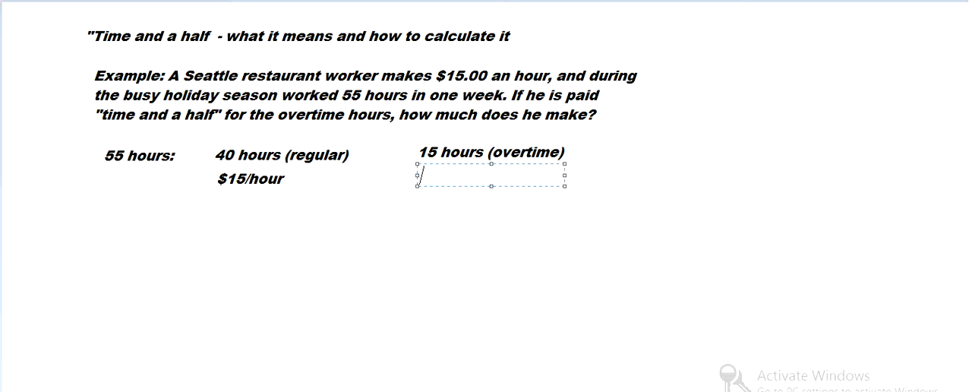
{"action": "type", "text": "$15"}
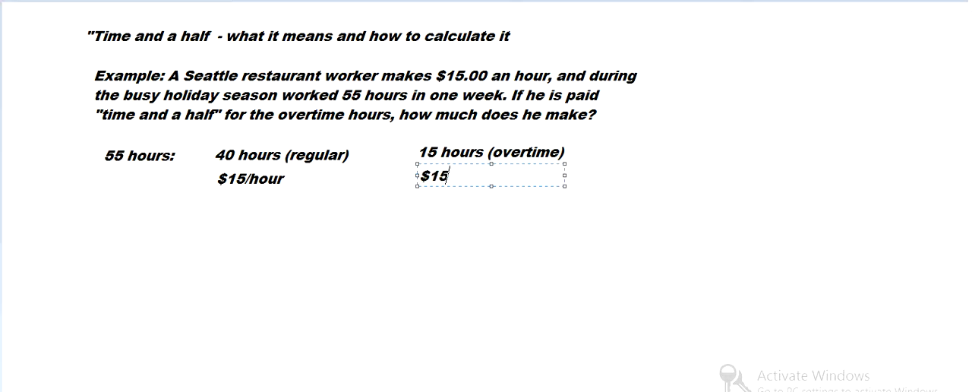
{"action": "type", "text": "*"}
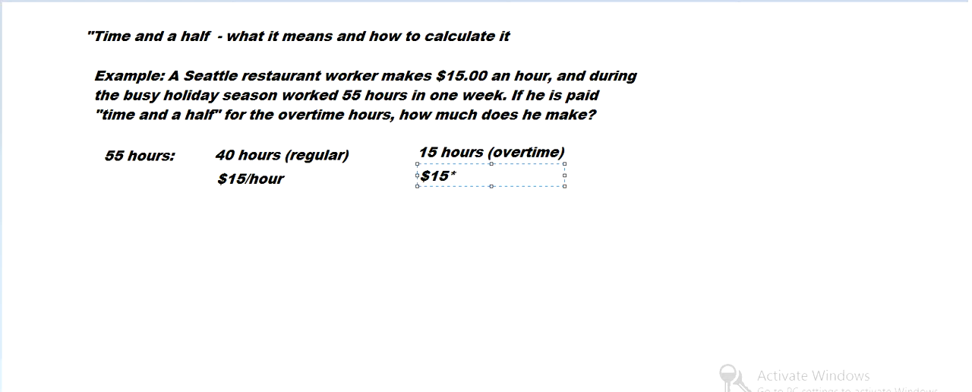
{"action": "type", "text": "(time and"}
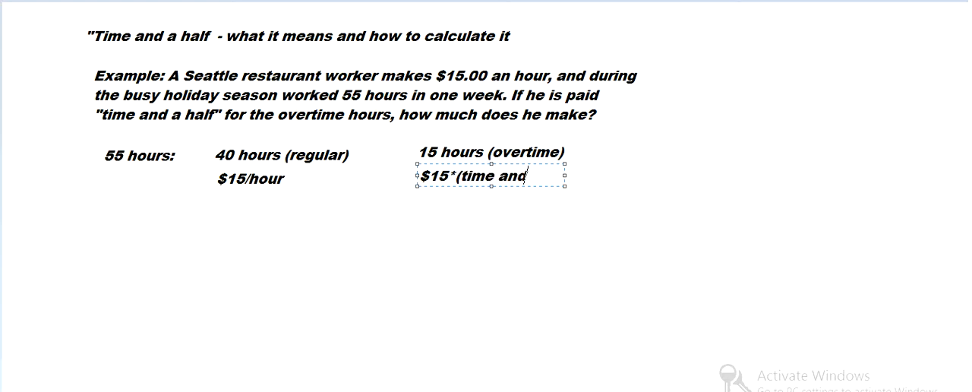
{"action": "type", "text": "a half)"}
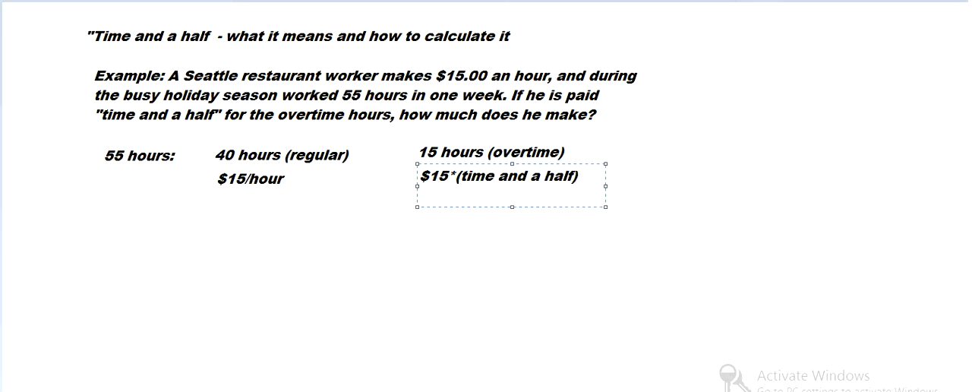
{"action": "left_click_drag", "start_coordinate": [512, 210], "coordinate": [512, 195]}
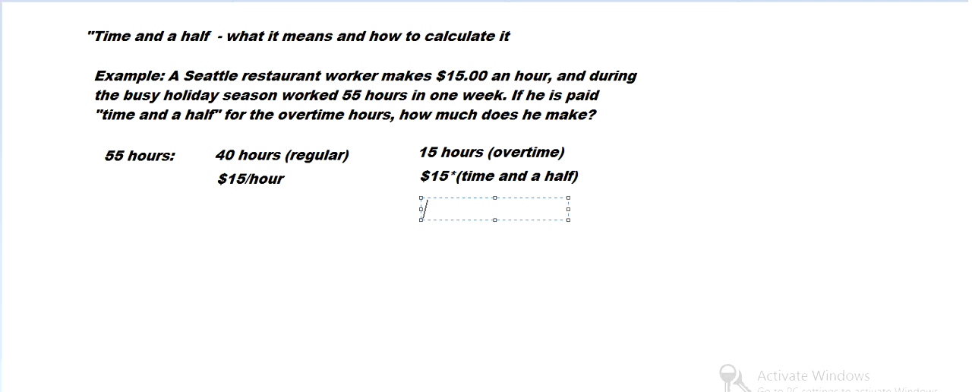
Work out the overtime rate as "$15 * 1.5" giving "22.50/hr" under the overtime column
{"action": "type", "text": "$15 *"}
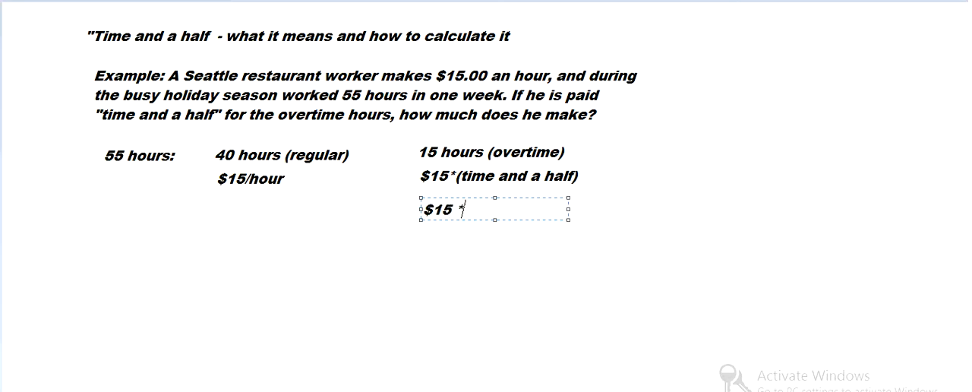
{"action": "type", "text": "1"}
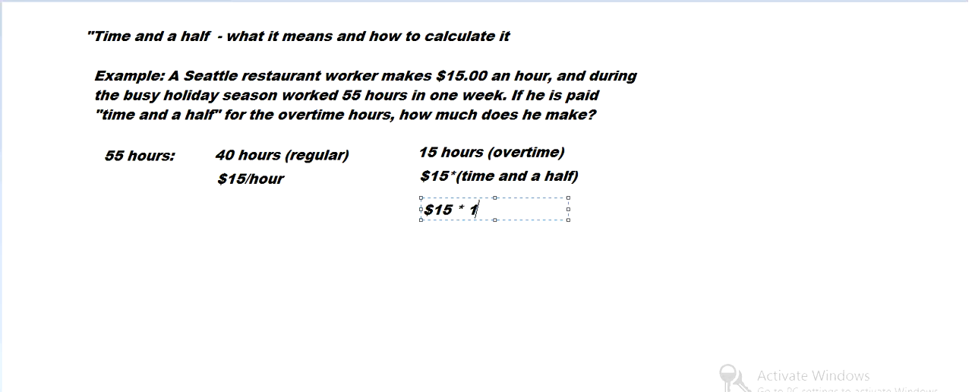
{"action": "type", "text": ".5"}
{"action": "type", "text": "$"}
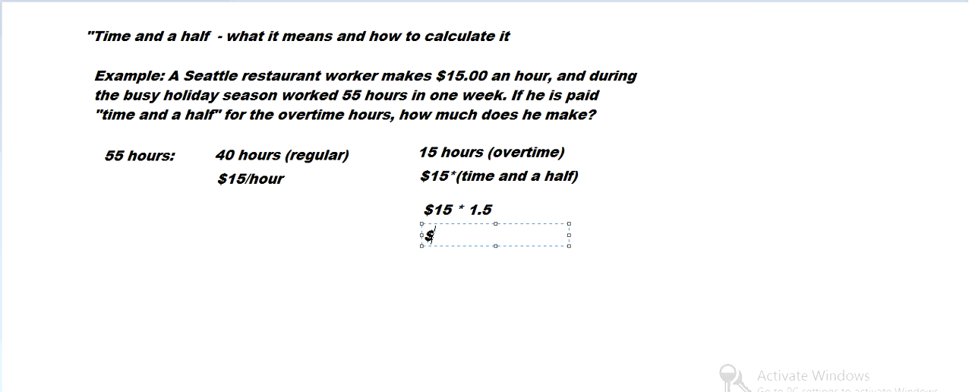
{"action": "type", "text": "22.50"}
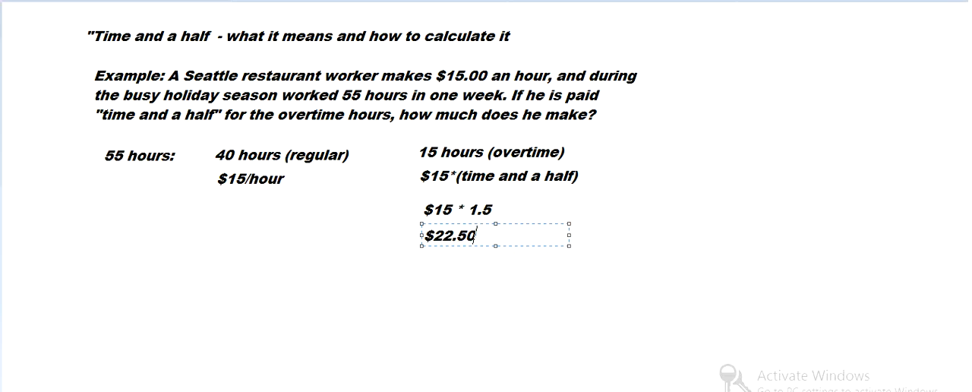
{"action": "type", "text": "/hr"}
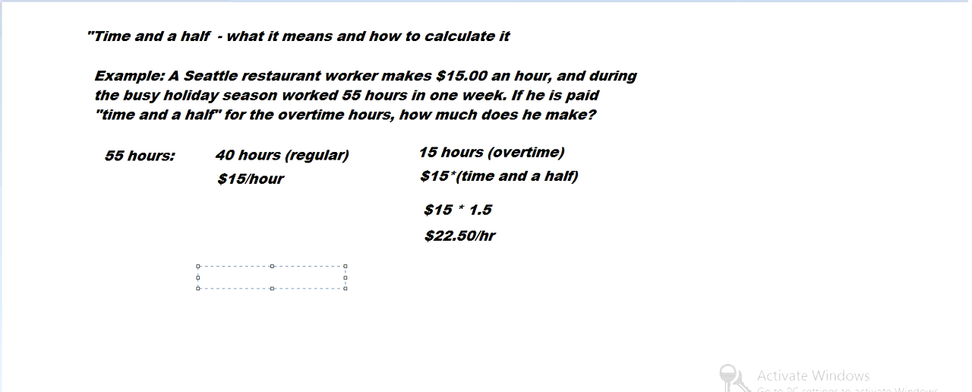
Write the regular pay calculation "40*15 = $600" beneath the regular rate
{"action": "type", "text": "40*1"}
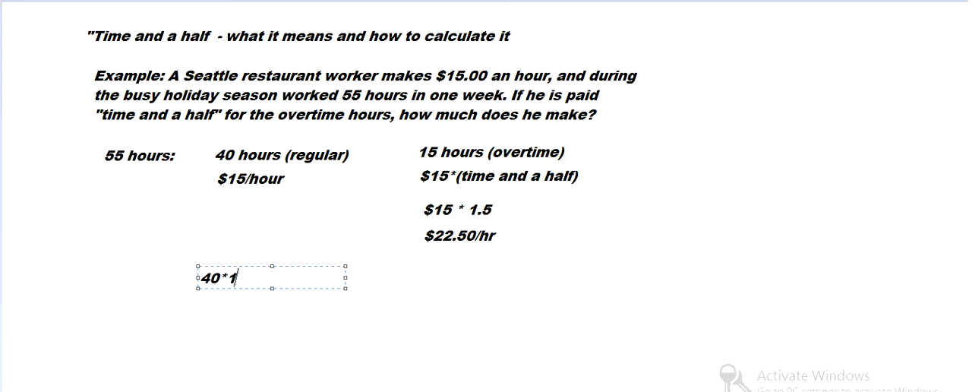
{"action": "type", "text": "5"}
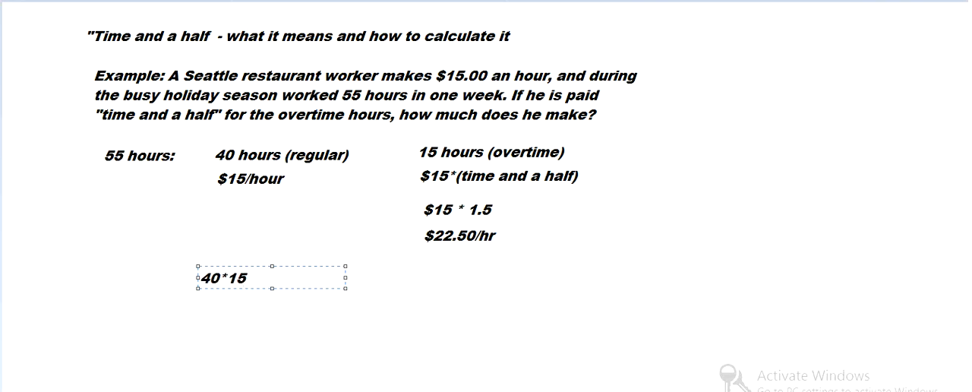
{"action": "type", "text": "="}
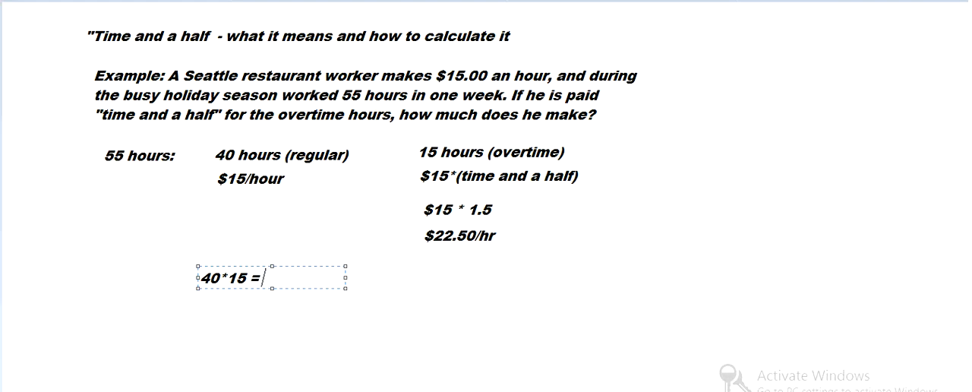
{"action": "type", "text": "600"}
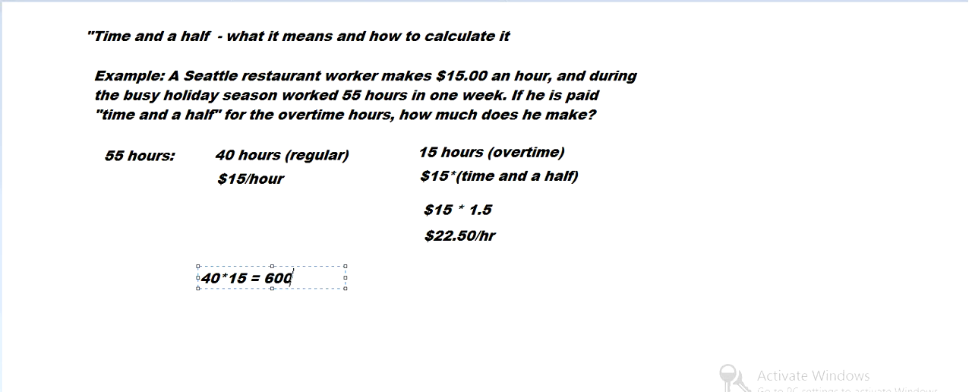
{"action": "type", "text": "$"}
{"action": "type", "text": "15"}
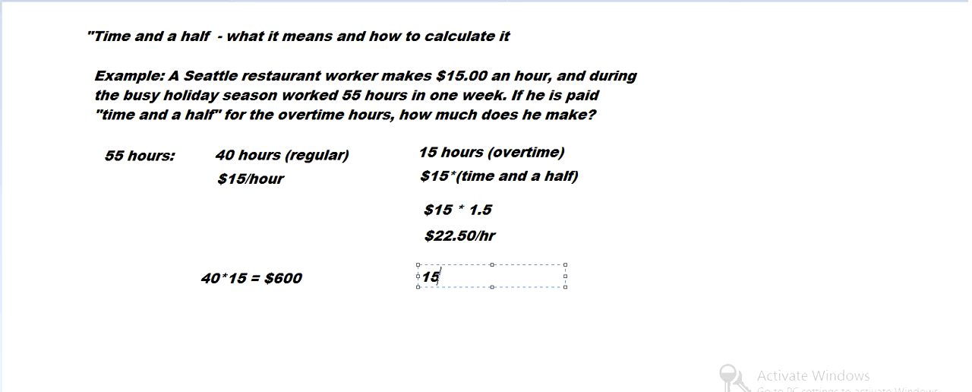
Complete the overtime pay line as "15*22.50=$337.50" beside the regular pay
{"action": "type", "text": "*22.50"}
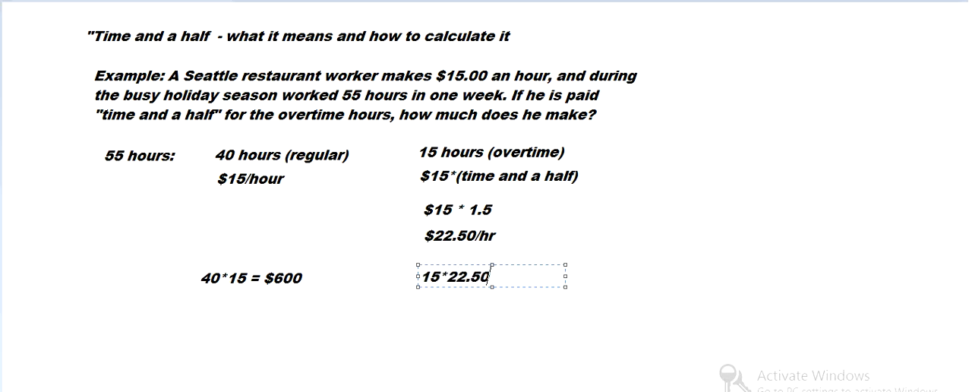
{"action": "type", "text": "="}
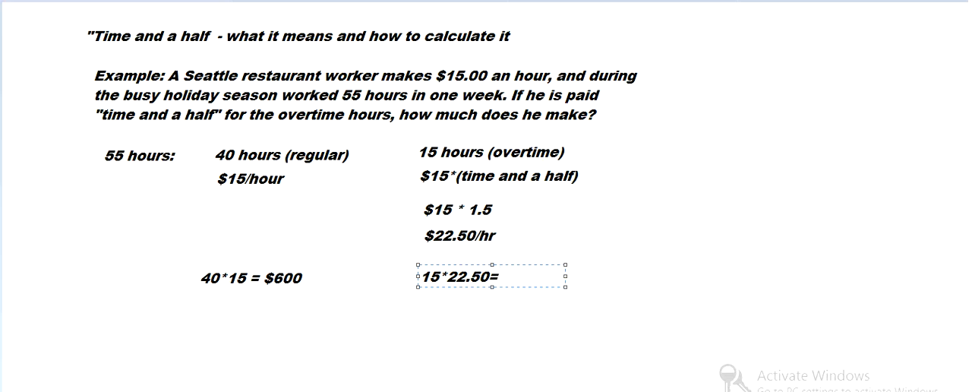
{"action": "left_click", "coordinate": [498, 277]}
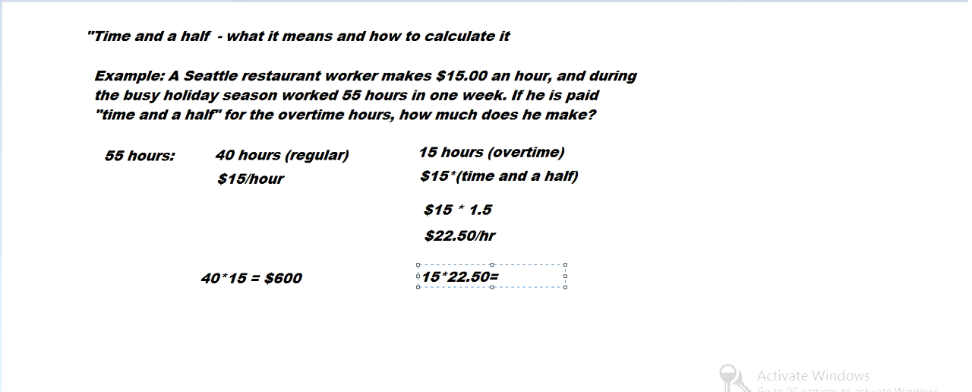
{"action": "type", "text": "33"}
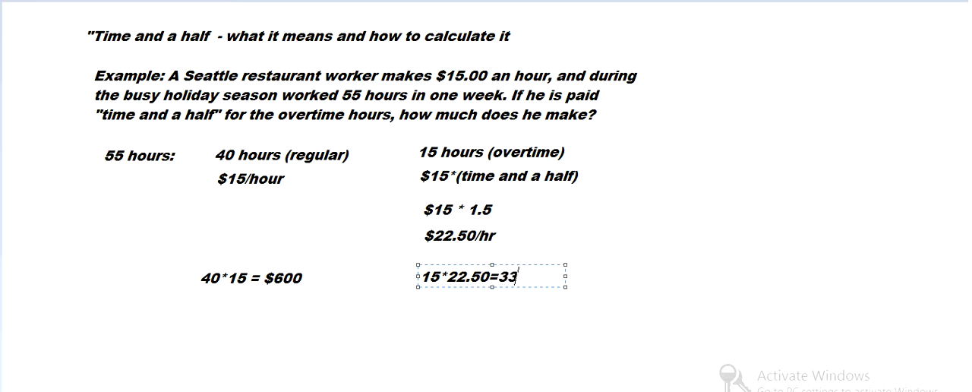
{"action": "type", "text": "7.50"}
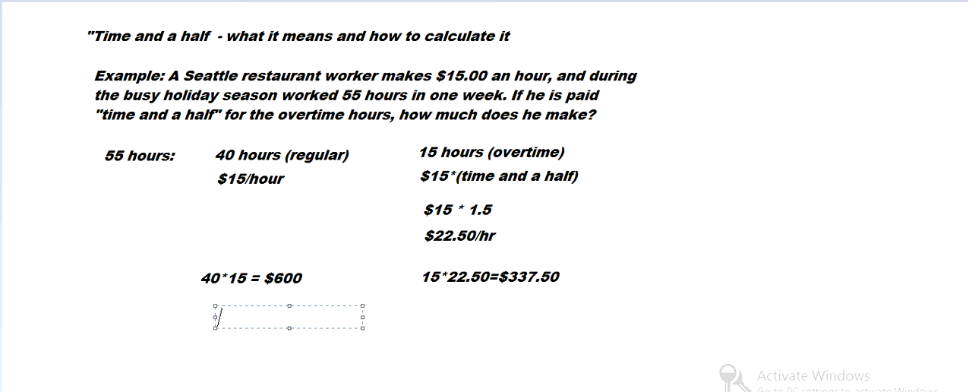
Write the total line "So in total he makes $600 + $337.50 = $937.50"
{"action": "type", "text": "So in total"}
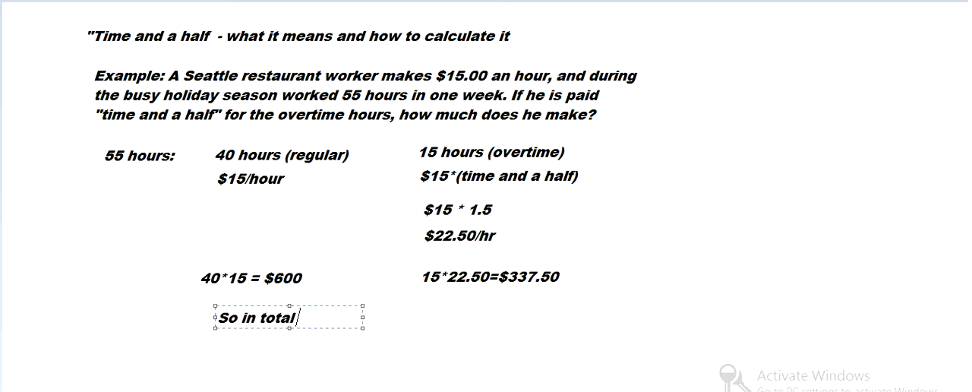
{"action": "type", "text": "he makes"}
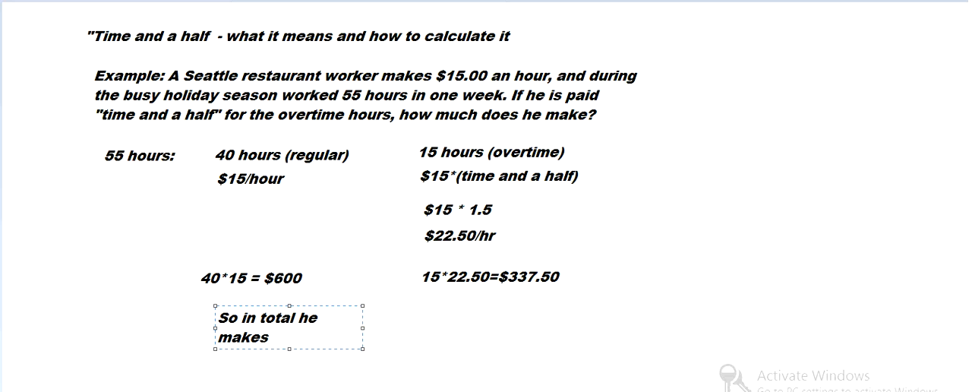
{"action": "type", "text": "$600 +"}
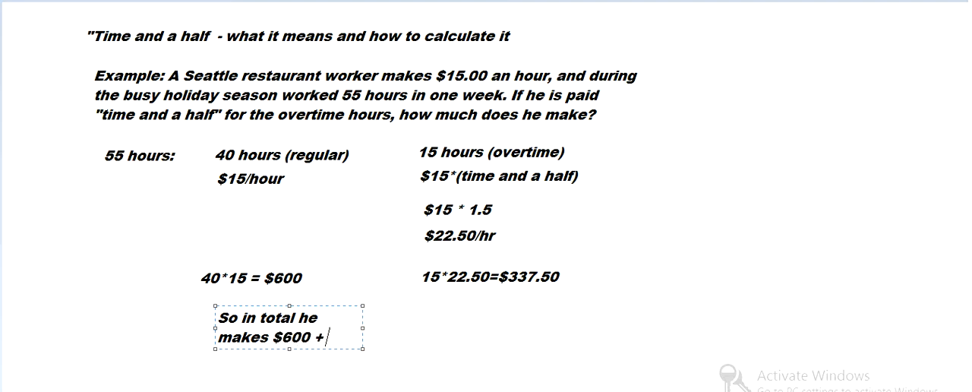
{"action": "type", "text": "$3"}
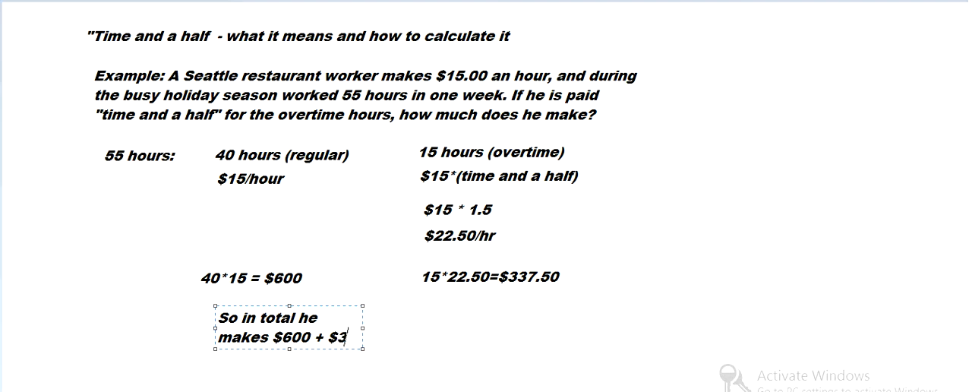
{"action": "type", "text": "37.50"}
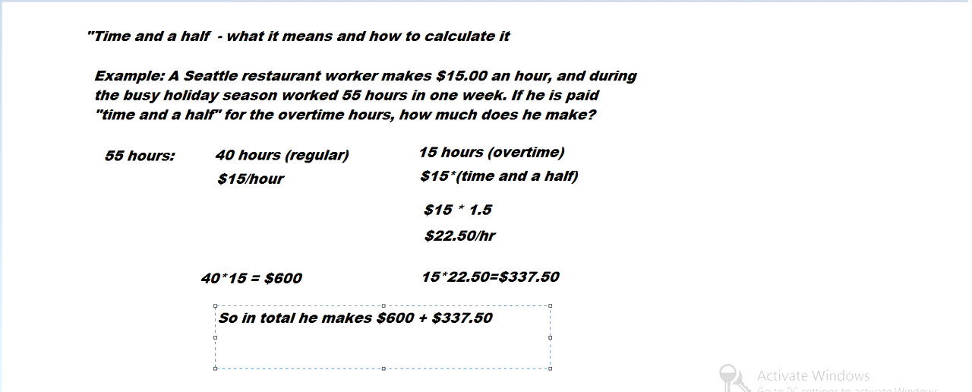
{"action": "type", "text": "="}
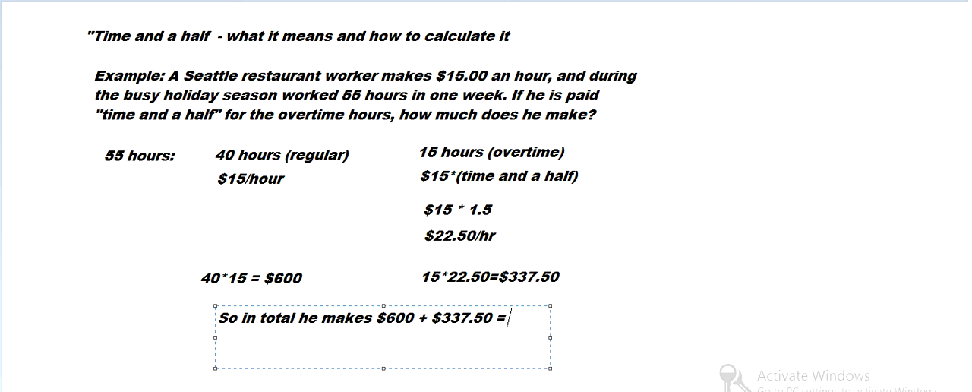
{"action": "type", "text": "$93"}
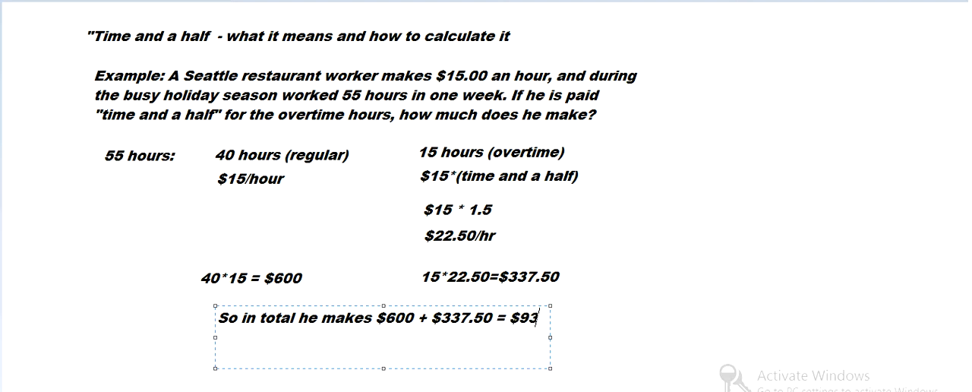
{"action": "type", "text": "7.50"}
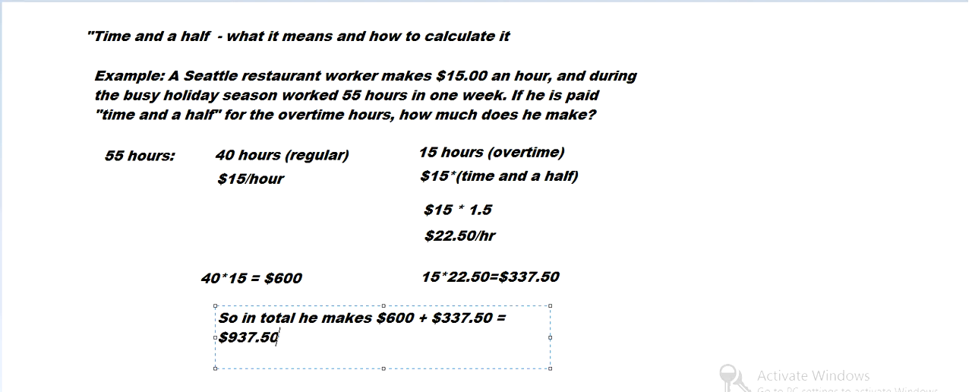